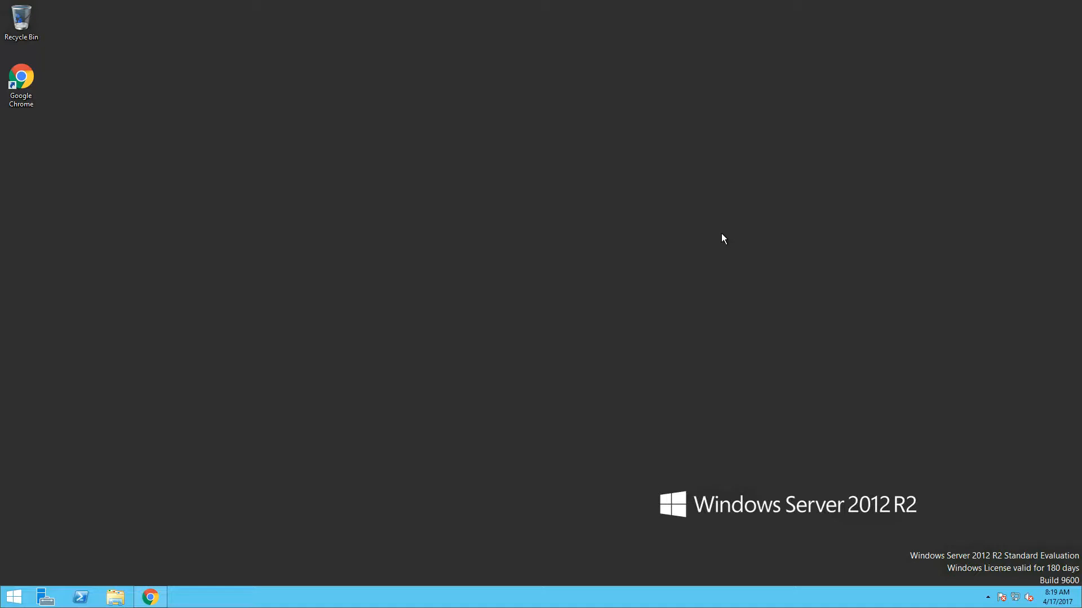
mouse_move(44, 598)
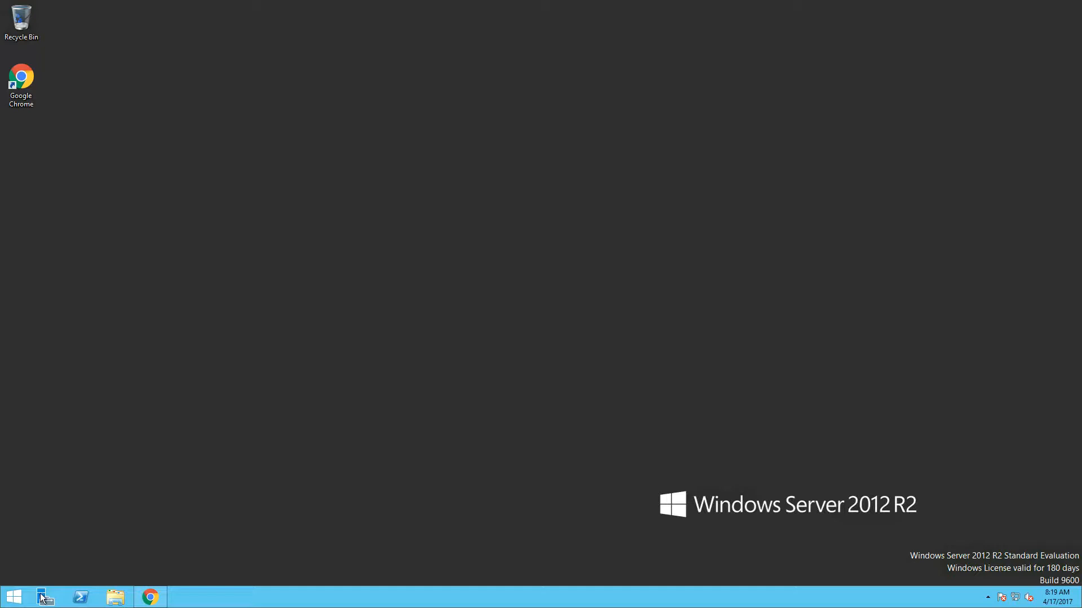
- Launch Server Manager and add the dc and iscsi computers from Active Directory as managed servers
click(44, 597)
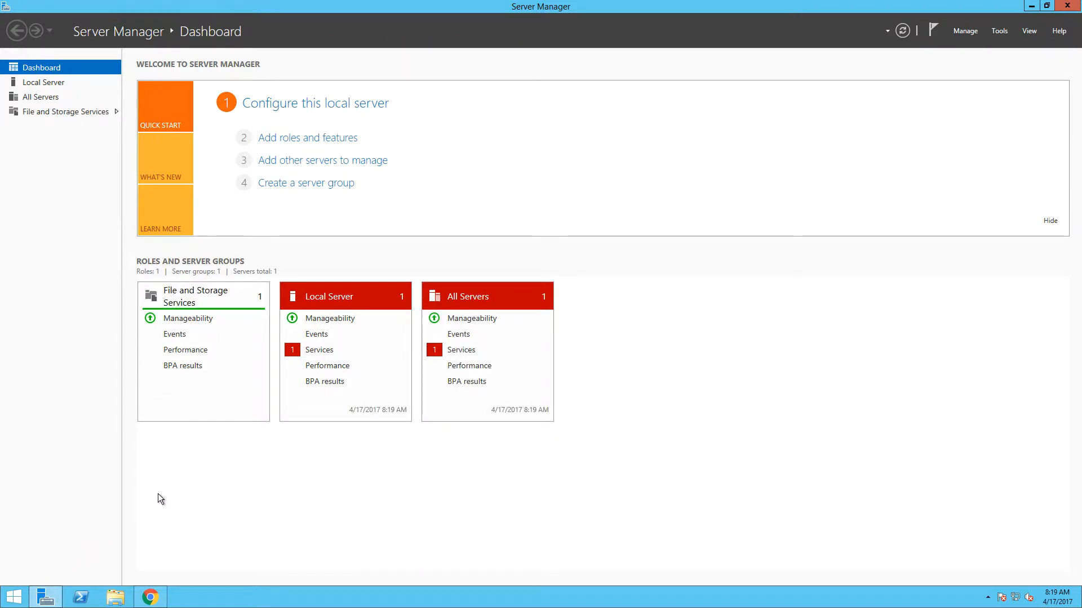
mouse_move(309, 172)
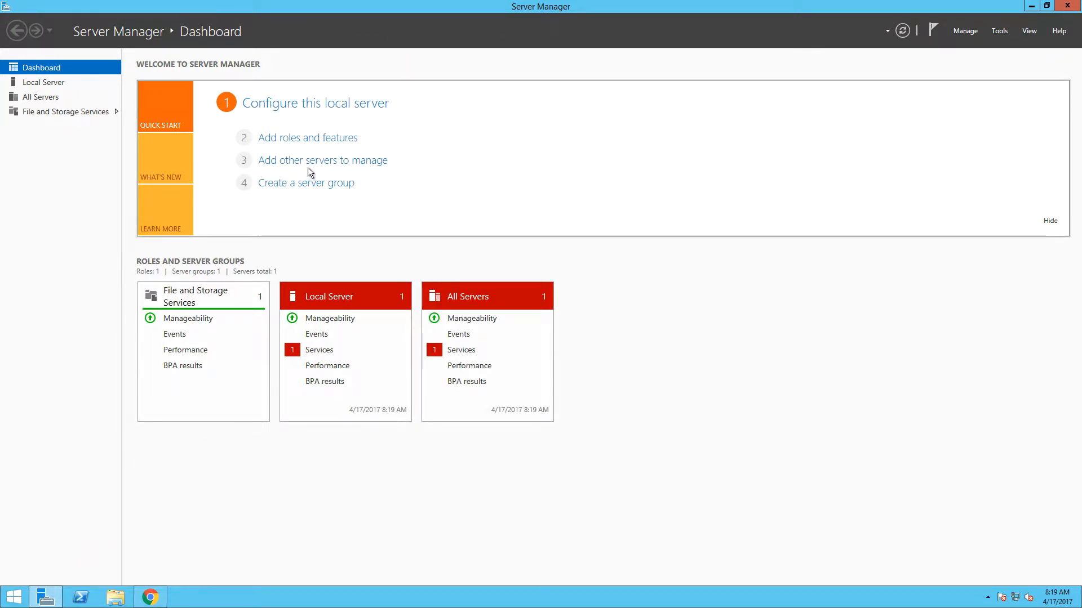
click(322, 160)
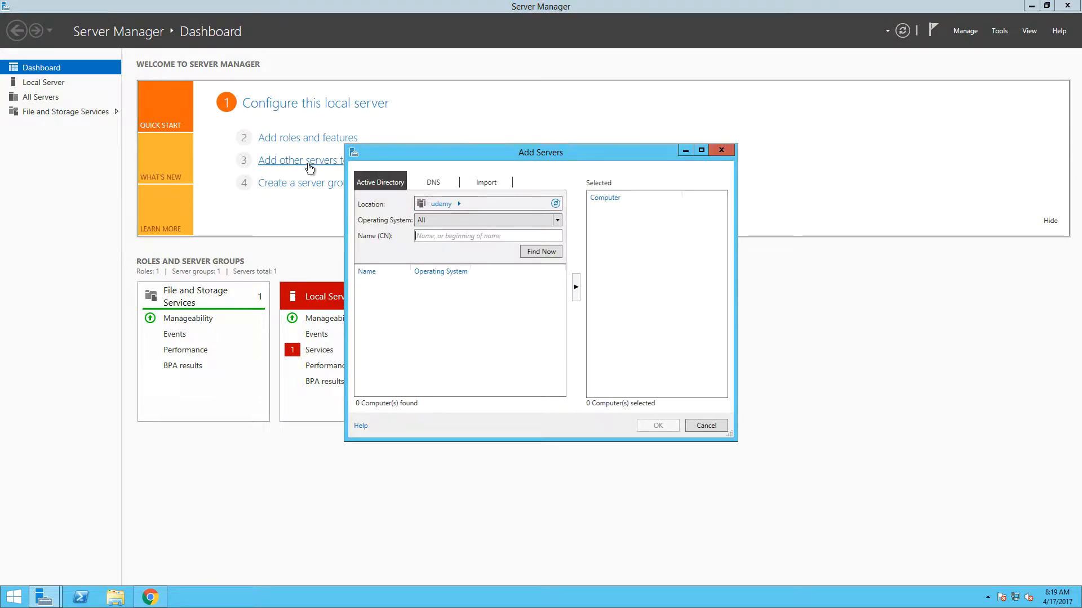
text(c)
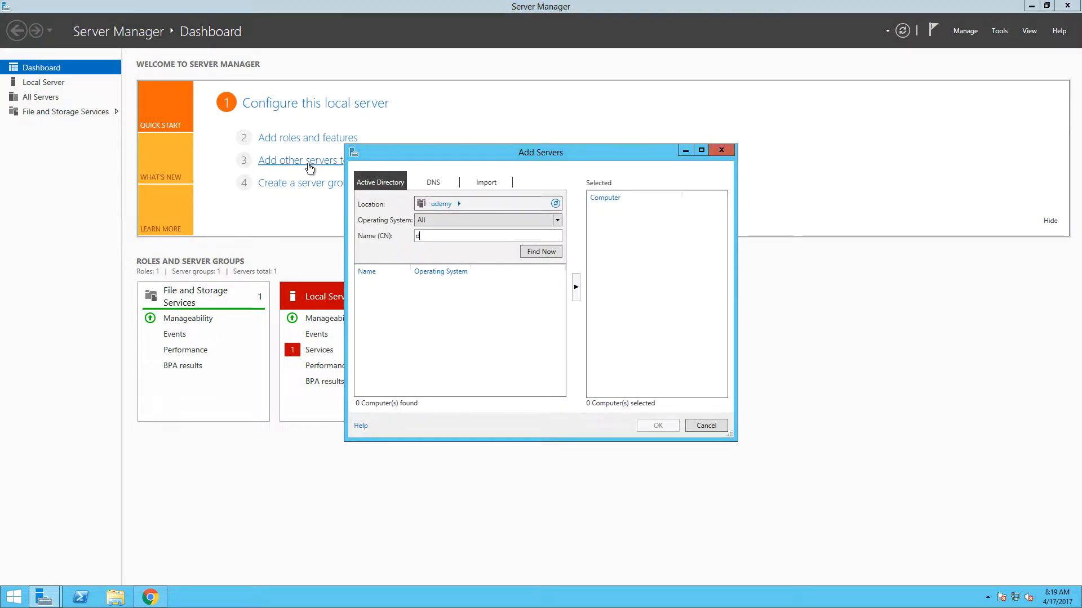
click(541, 252)
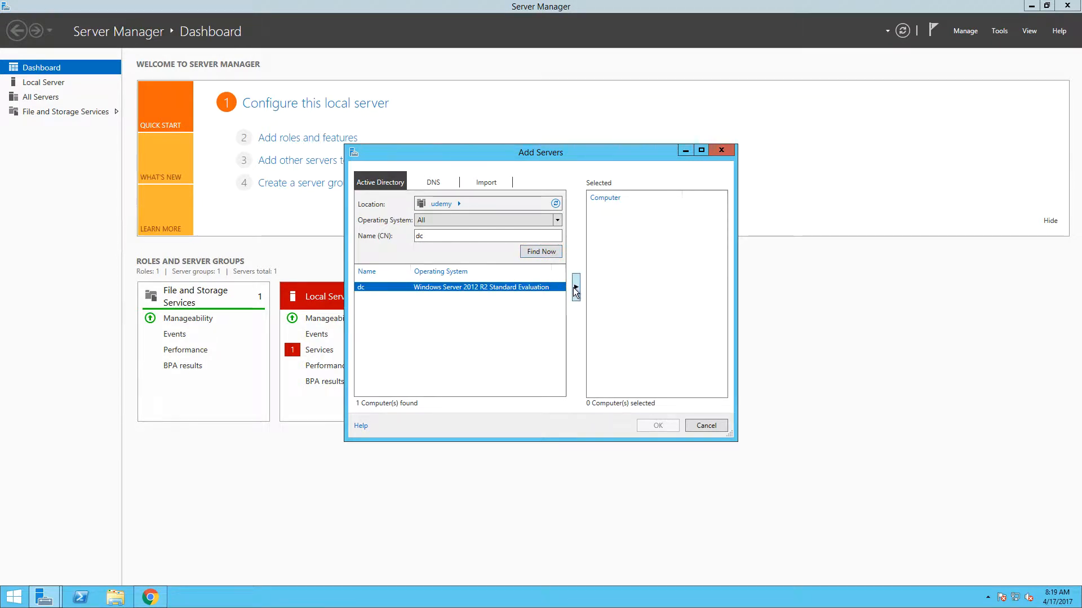
click(575, 287)
text(iscsi)
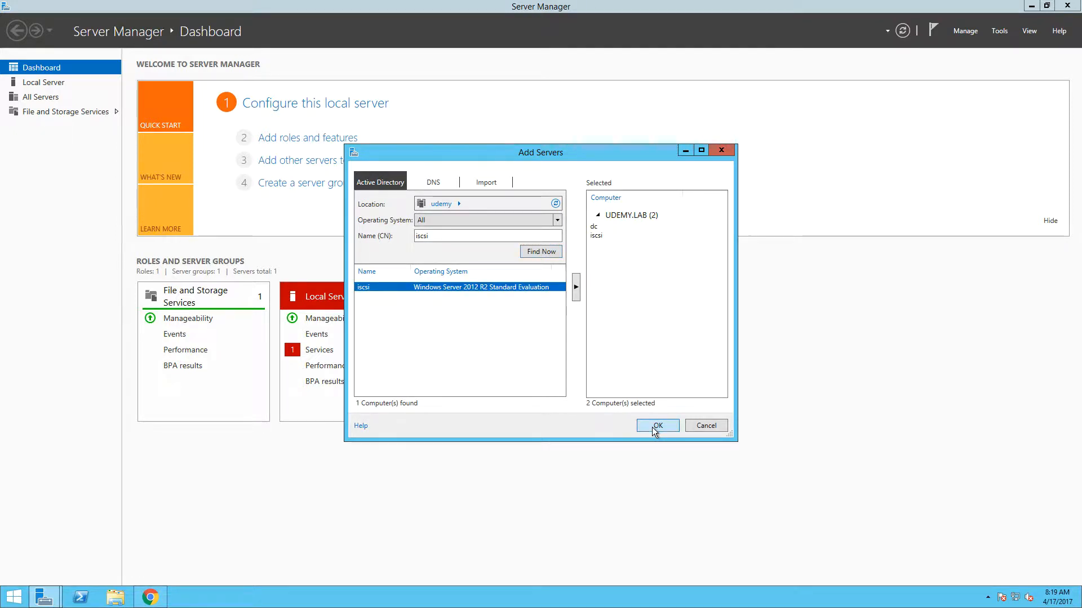
click(656, 426)
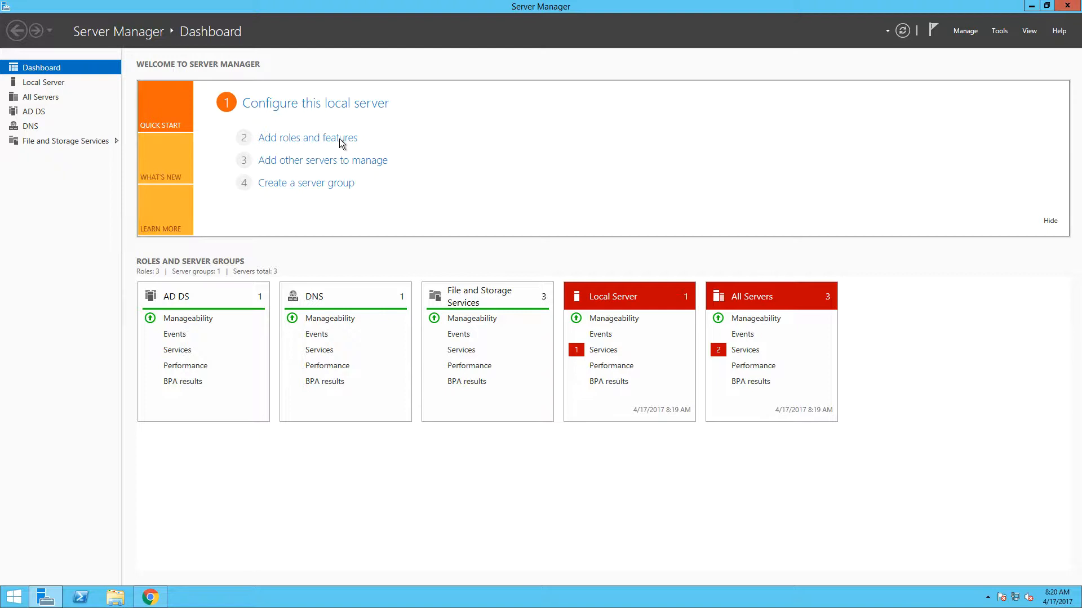
- Start a role-based Add Roles and Features installation targeting iscsi.udemy.lab
click(307, 137)
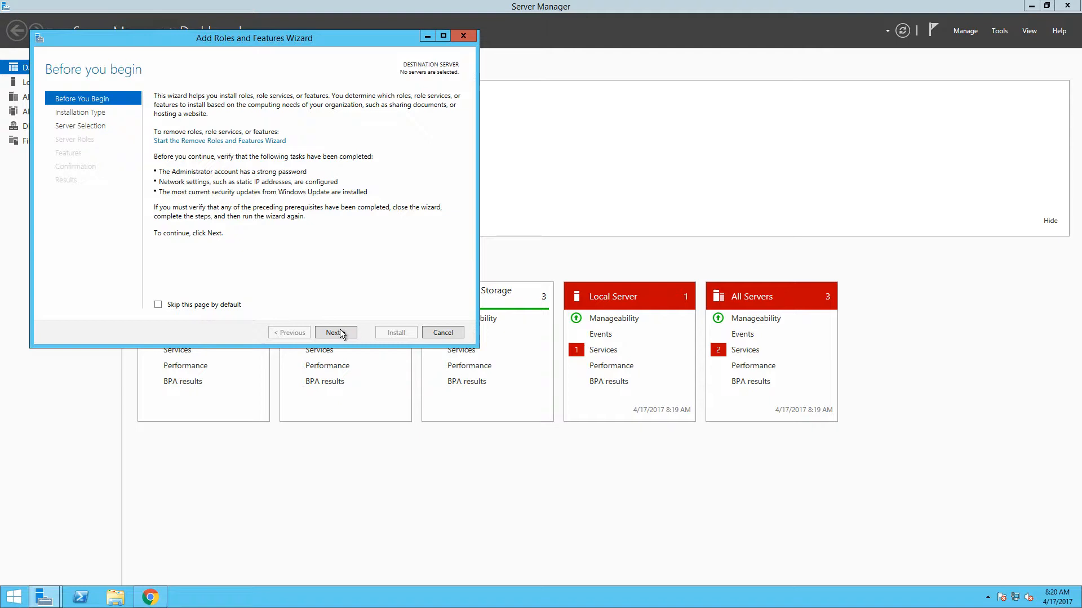
click(335, 332)
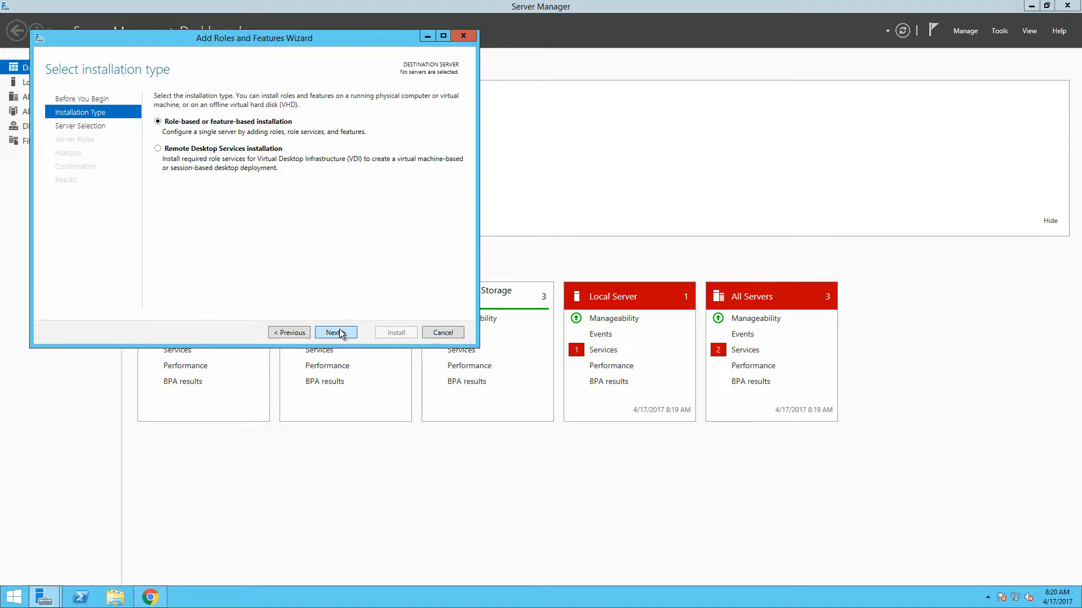
click(335, 331)
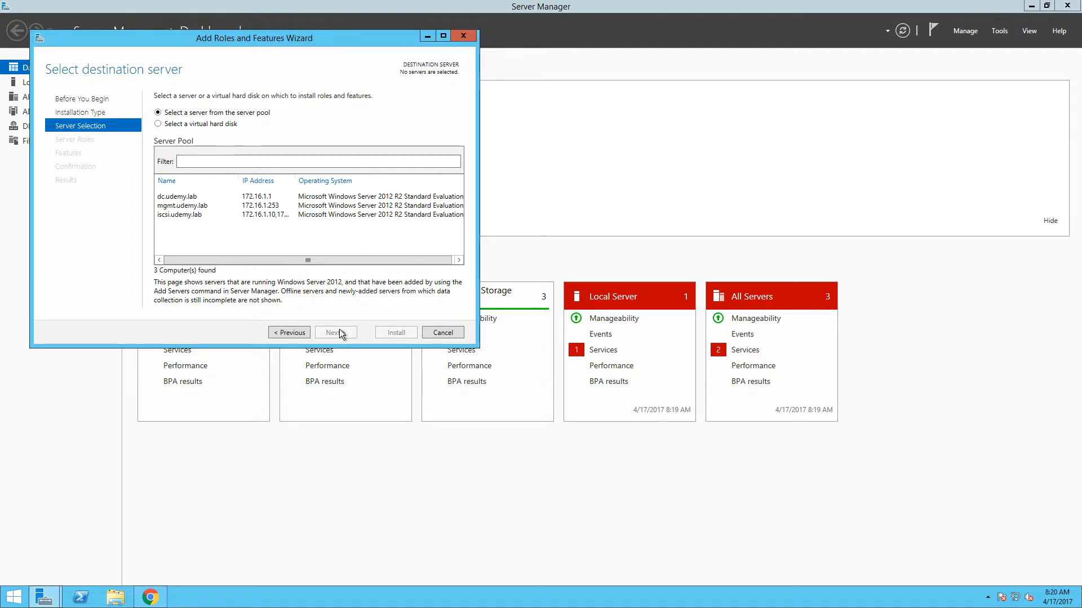
click(193, 215)
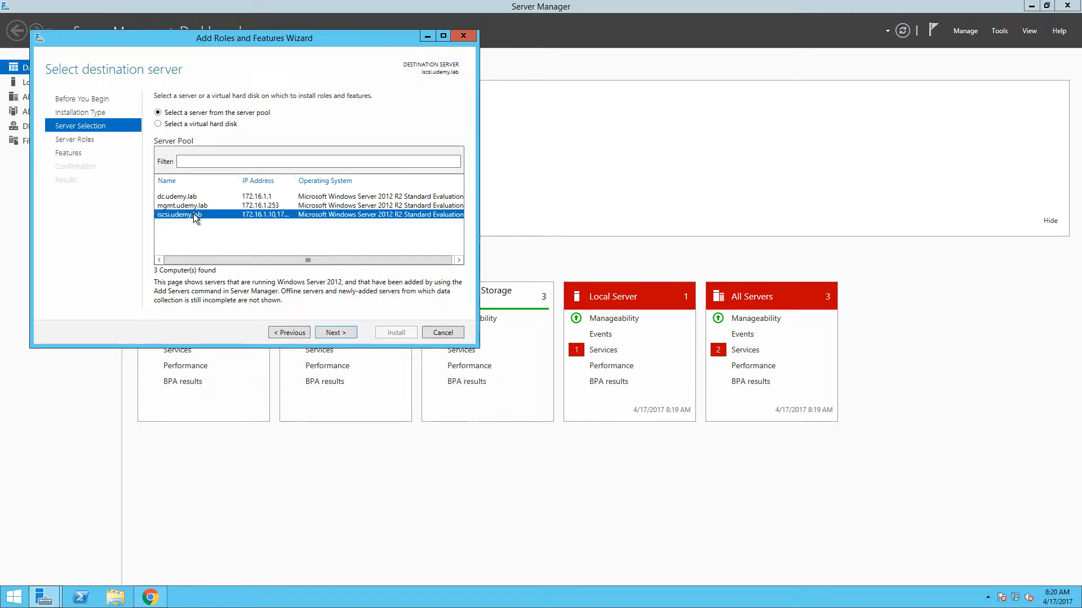
mouse_move(266, 247)
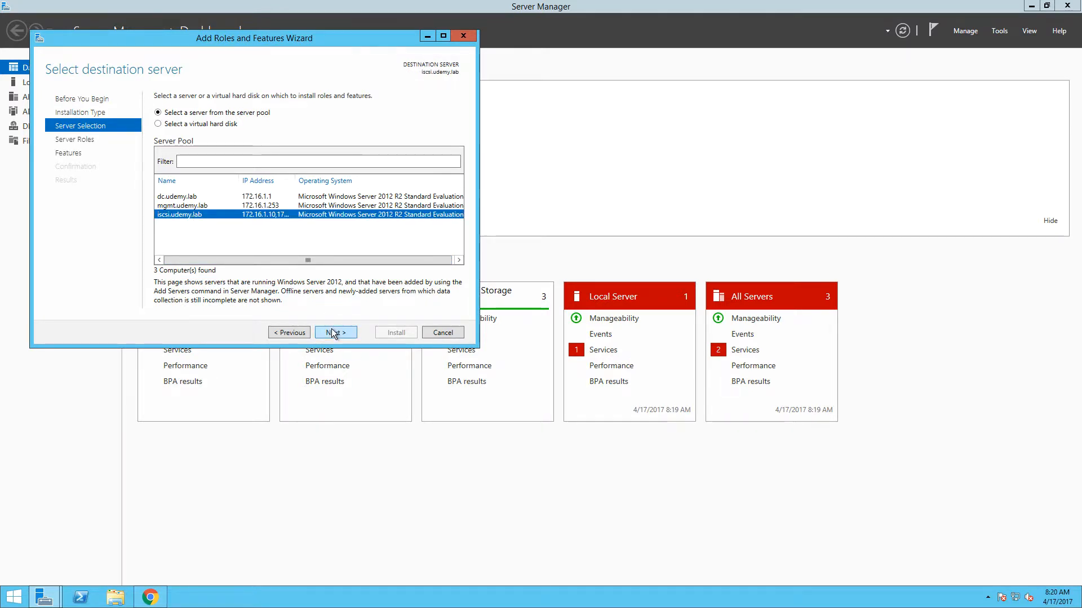
click(335, 332)
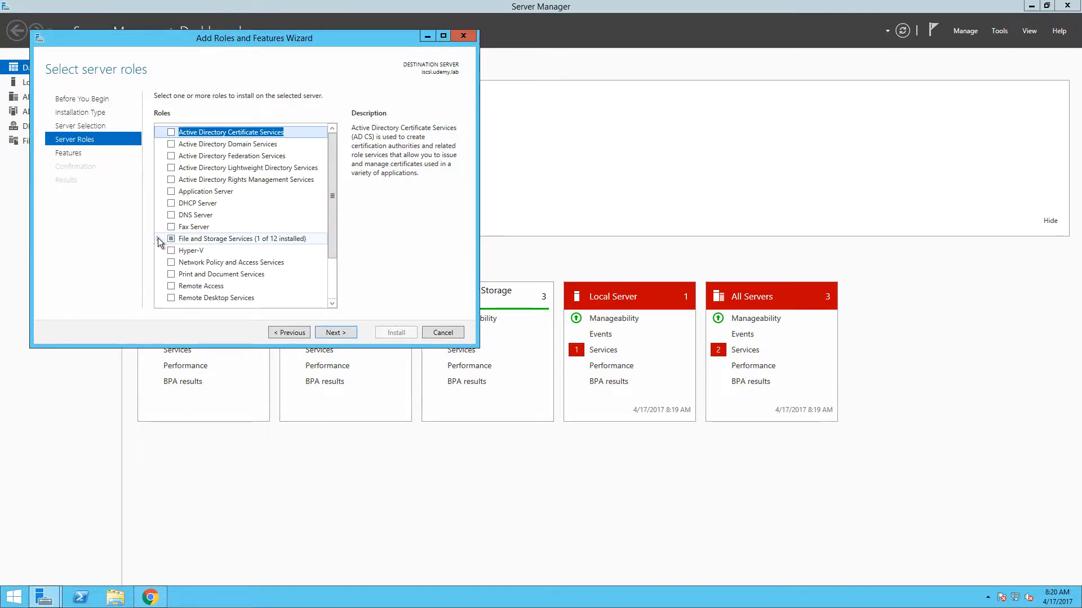
- Under File and Storage Services, tick iSCSI Target Server and accept its required features
click(159, 237)
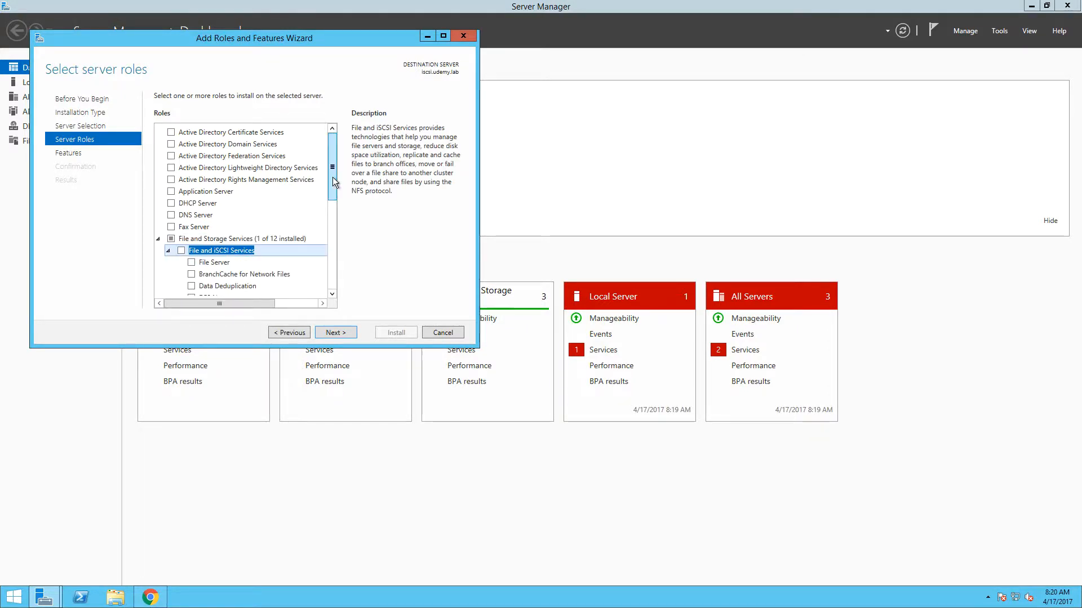
scroll(down, 3)
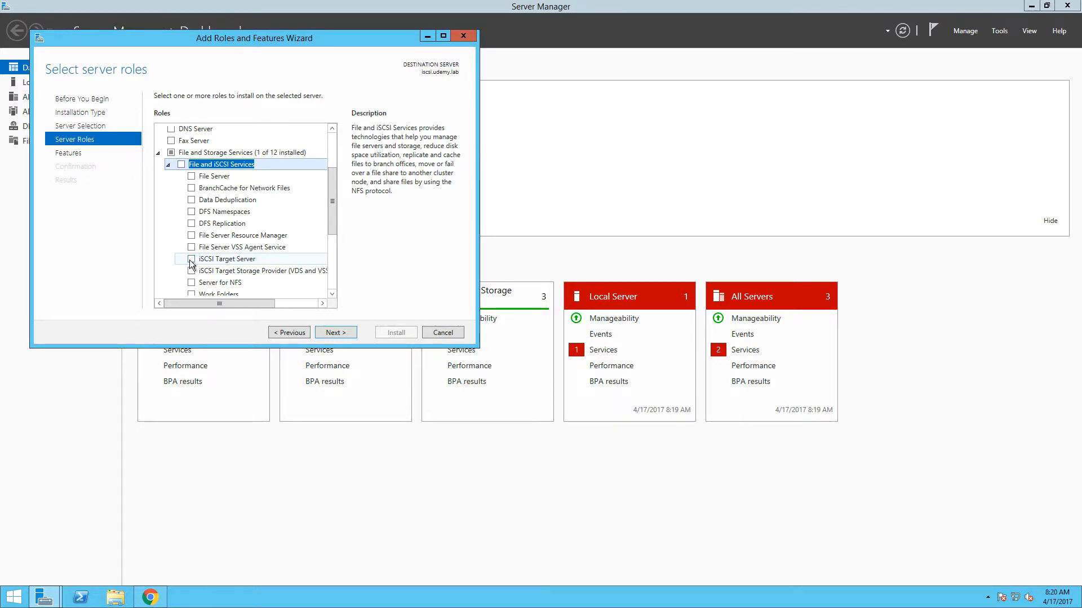
click(192, 258)
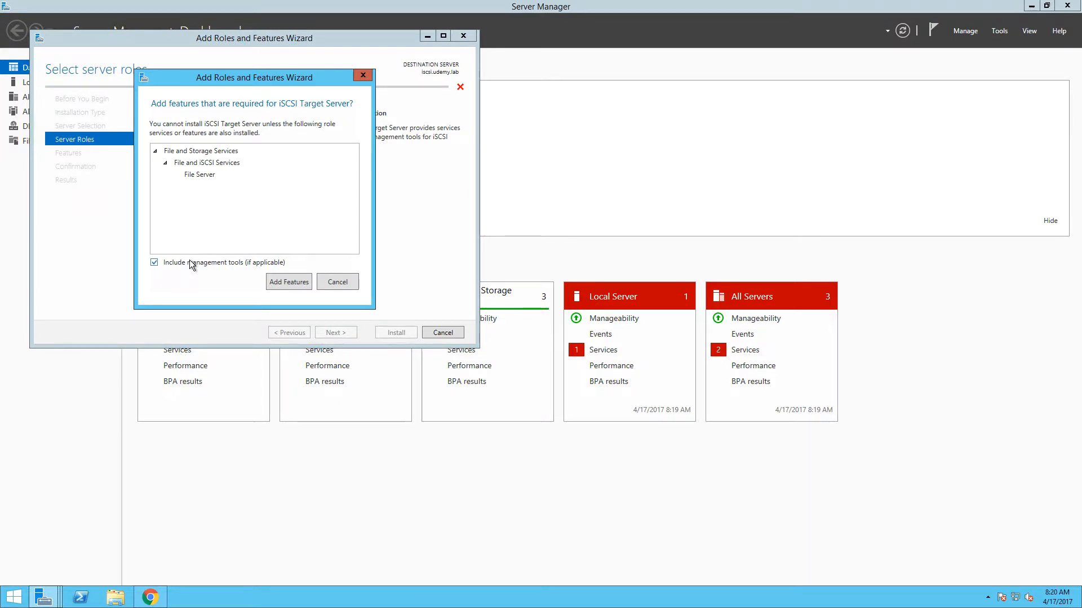
click(289, 281)
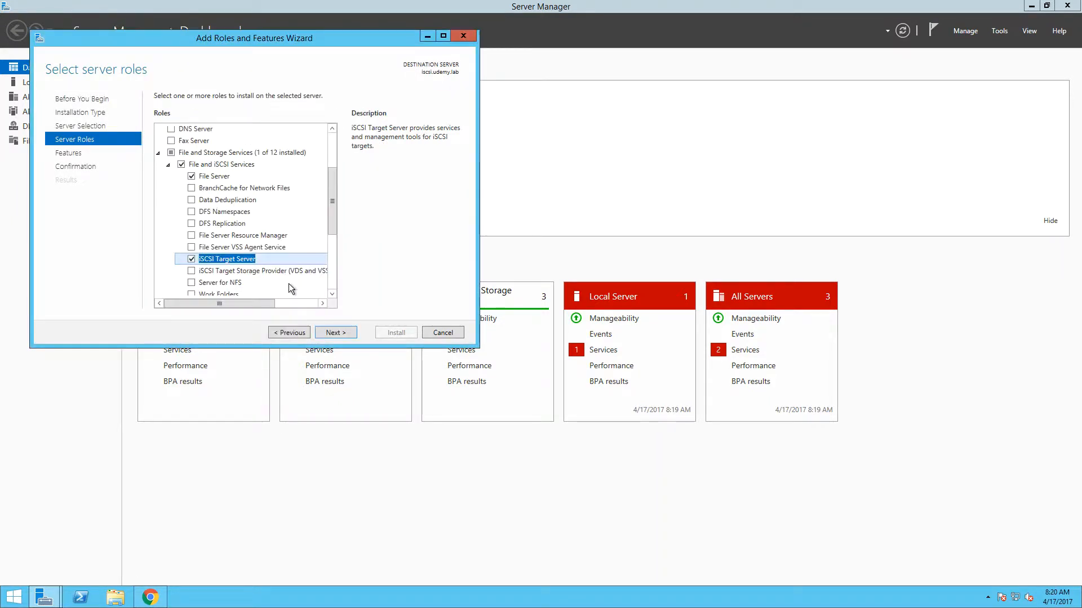
mouse_move(343, 308)
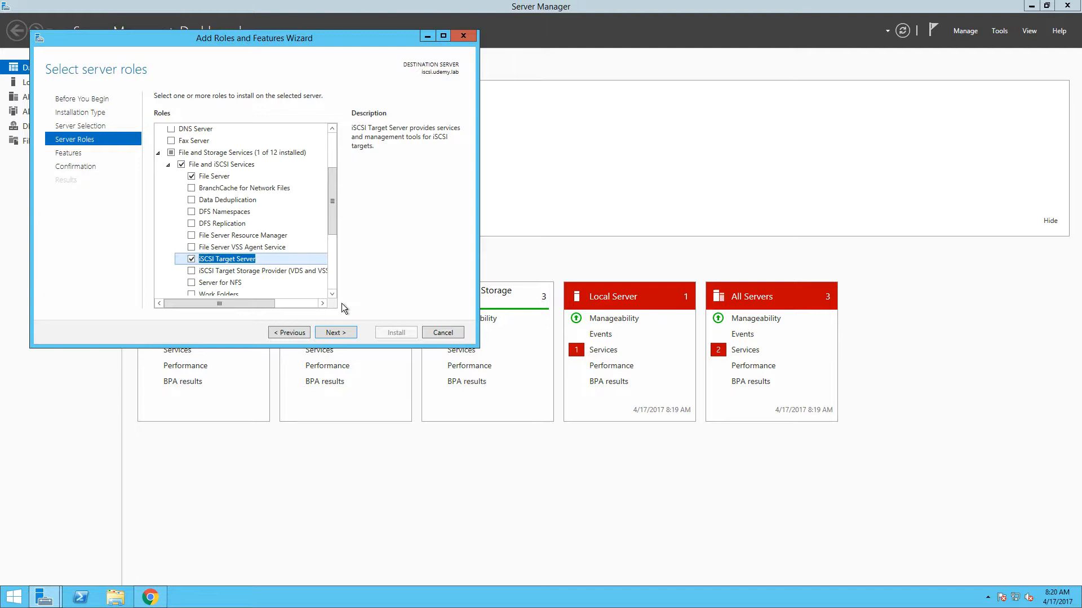
click(335, 332)
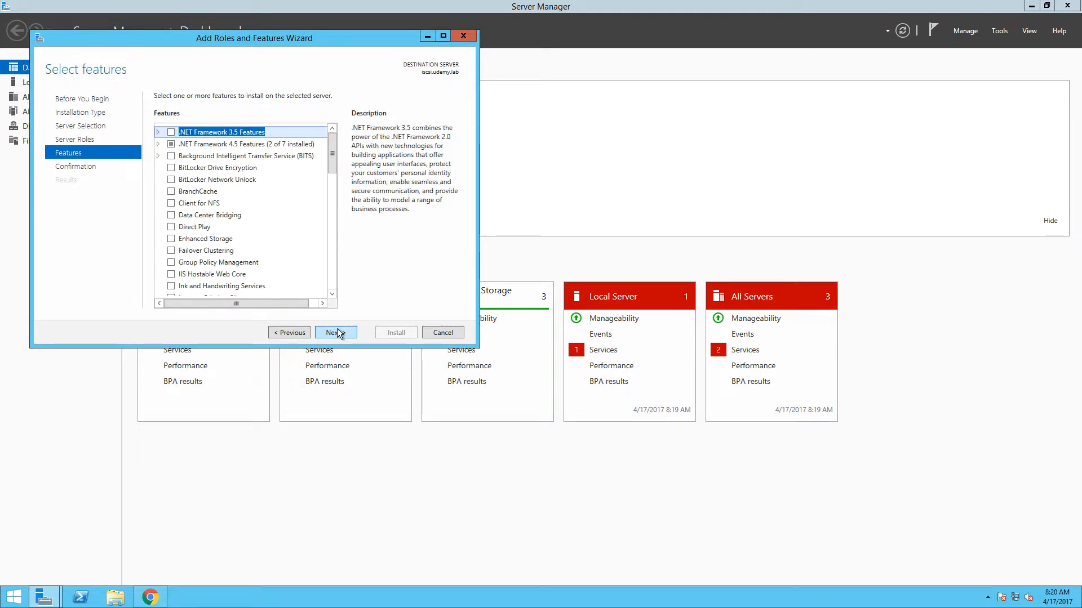
- Skip extra features, start the installation, and close the wizard while it runs
click(336, 333)
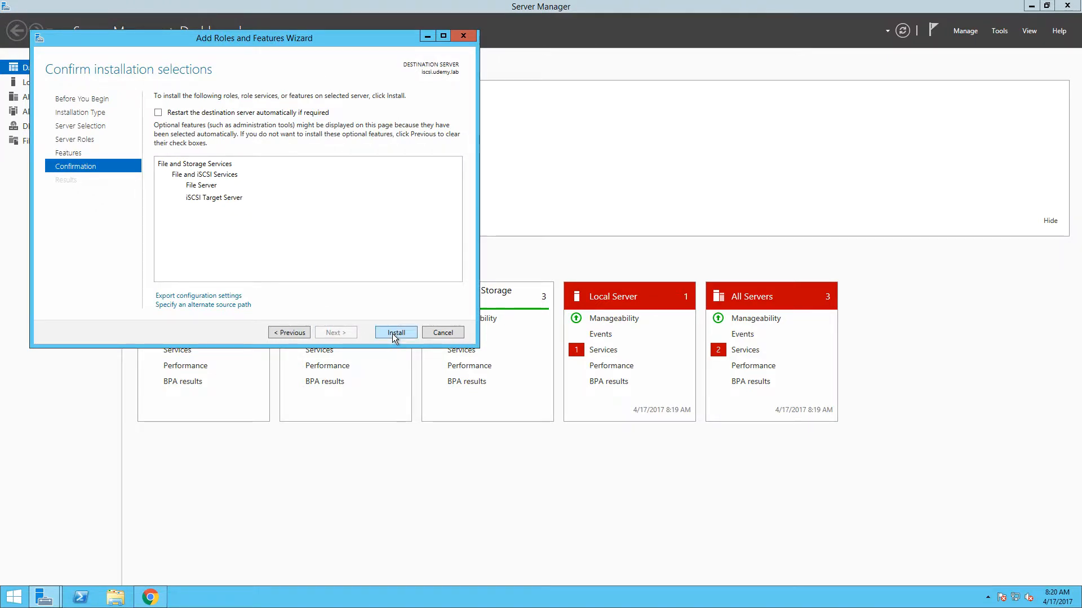
click(395, 331)
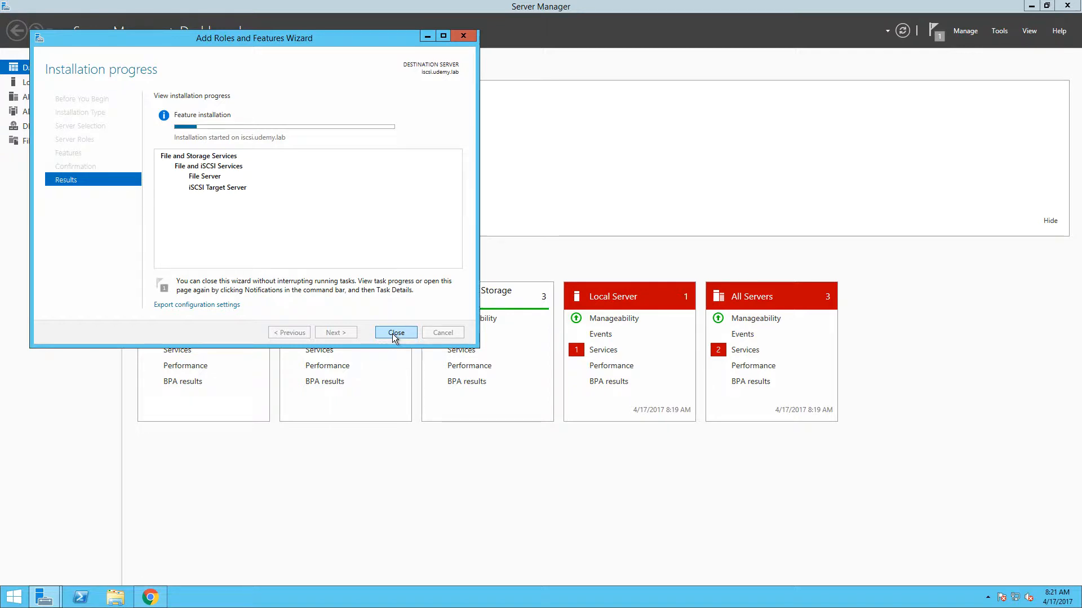
click(396, 333)
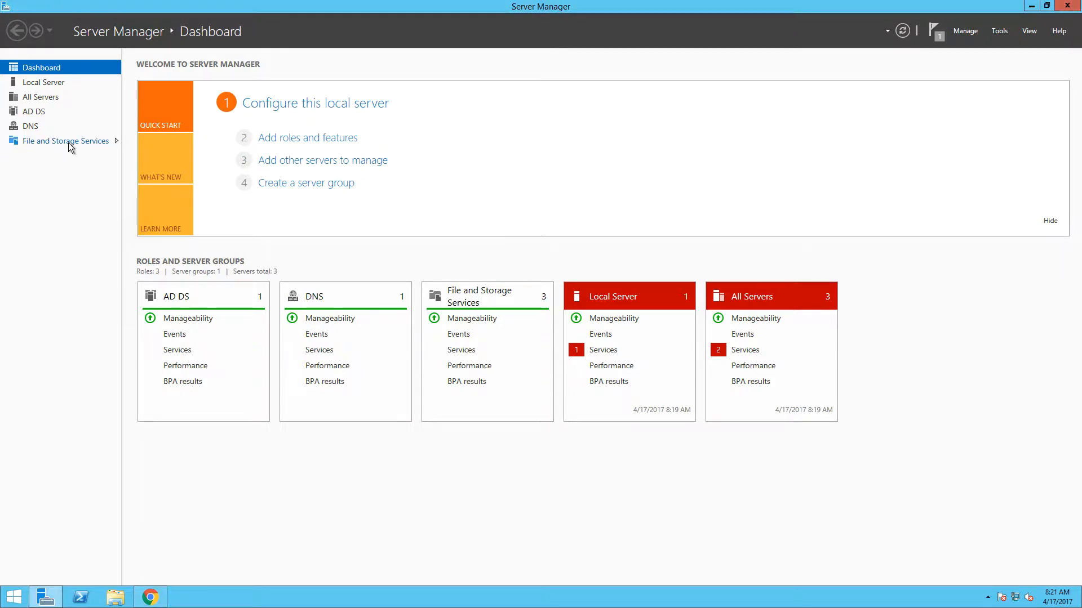
- Go to File and Storage Services > iSCSI to view the empty virtual disk list
click(66, 141)
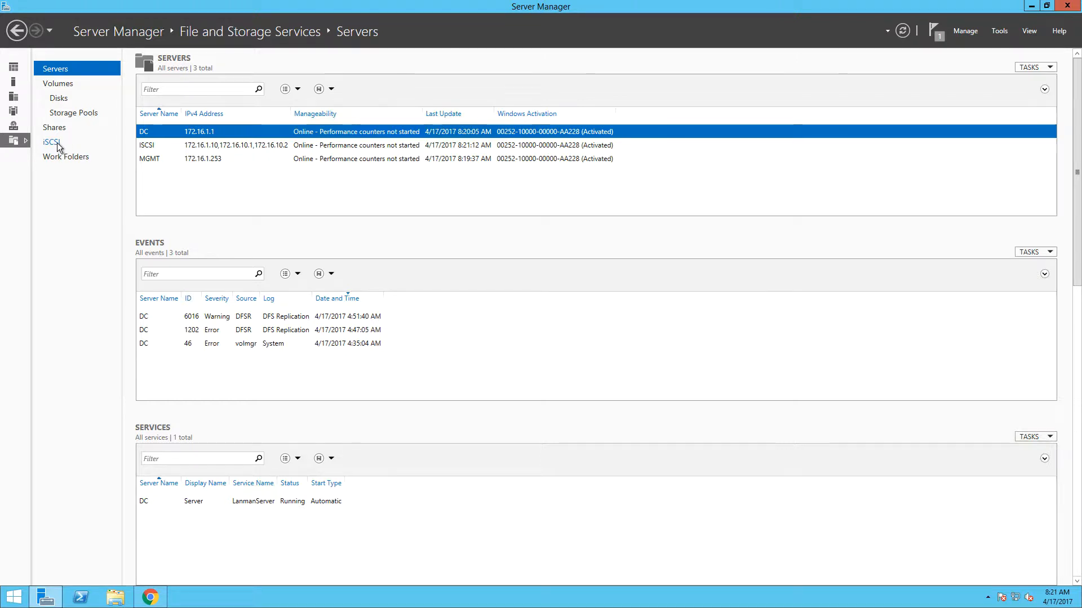
click(52, 142)
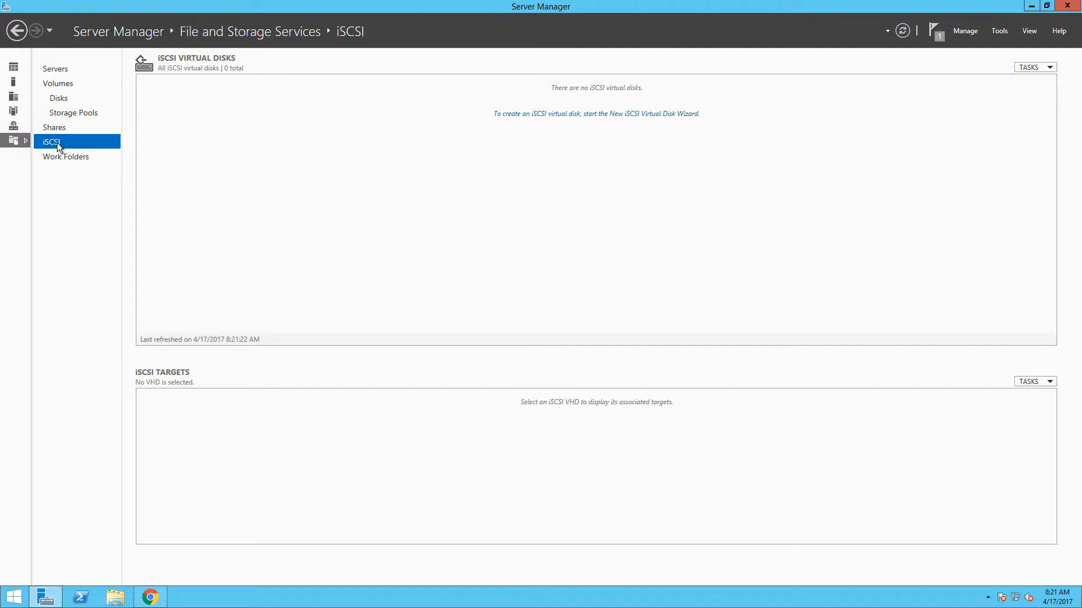
mouse_move(384, 142)
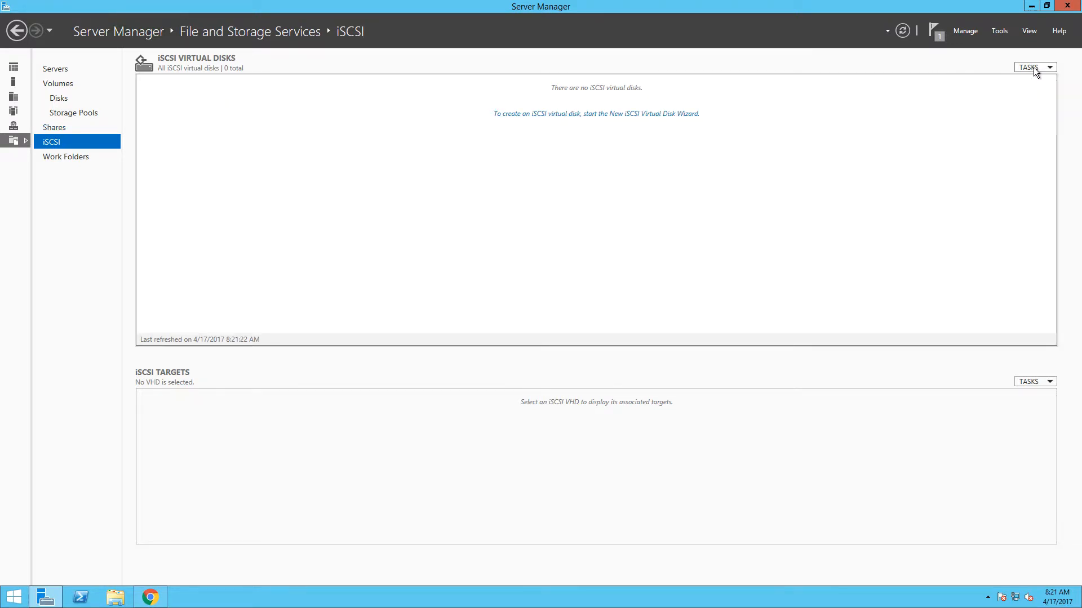
- Launch the New iSCSI Virtual Disk wizard and store the disk on volume E:
click(1031, 67)
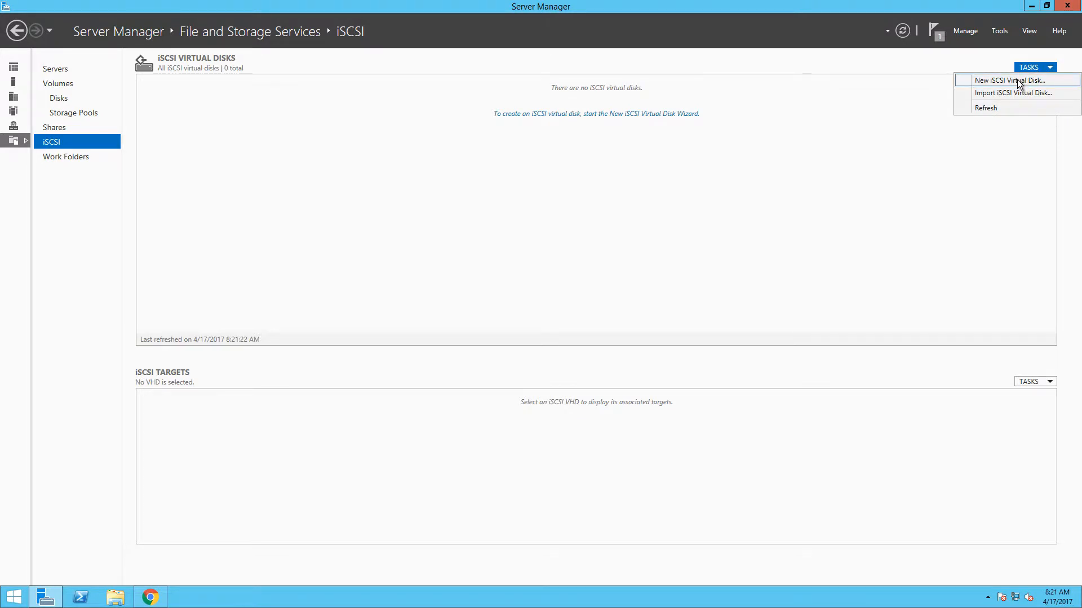
click(1012, 80)
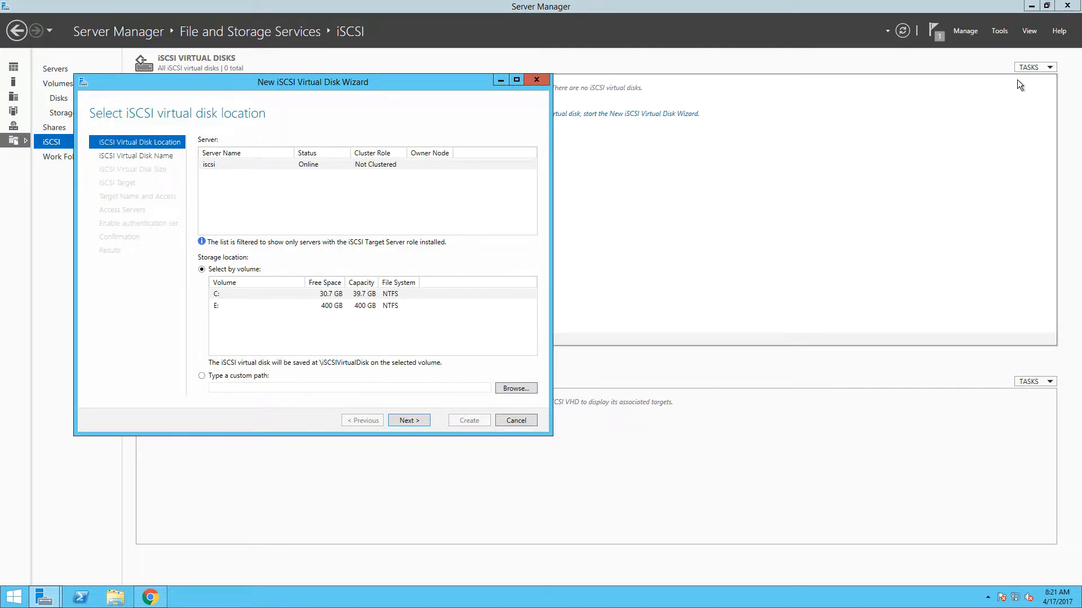
mouse_move(378, 303)
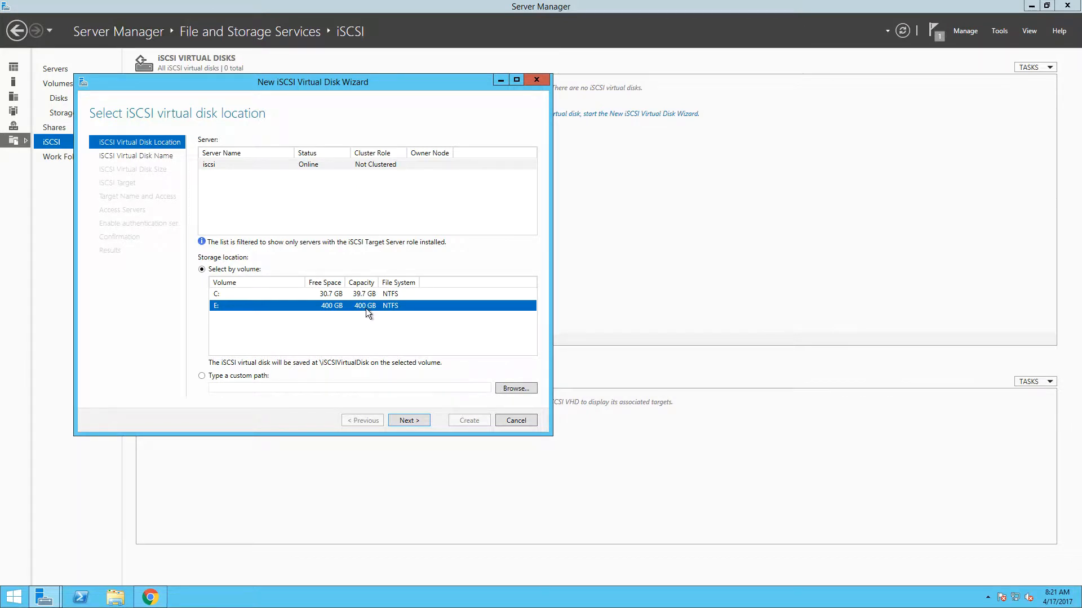
click(409, 420)
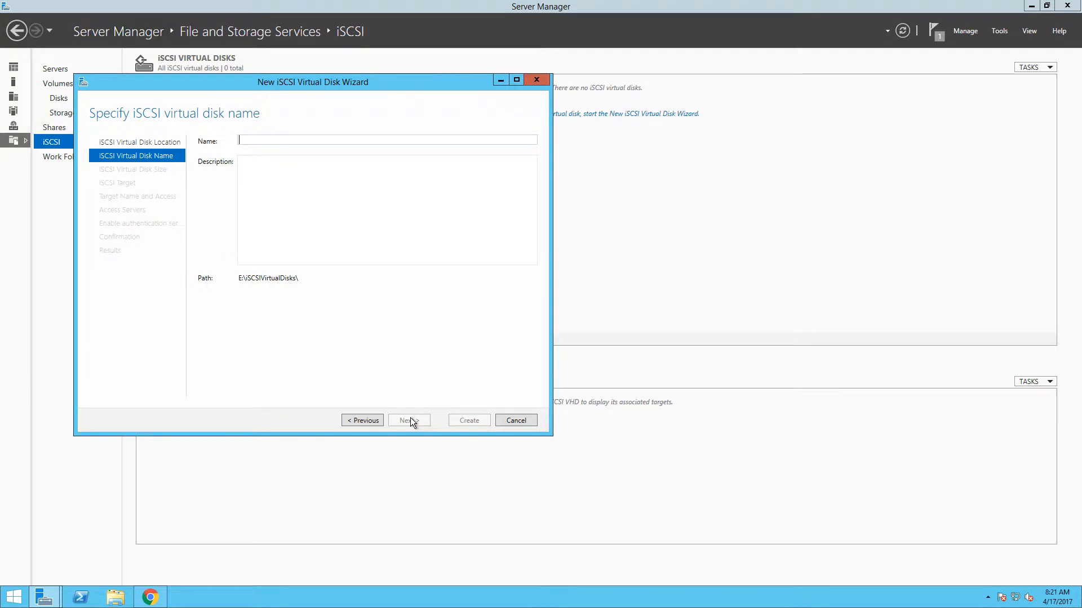
- Name the virtual disk vmware_lab, stored at E:\iSCSIVirtualDisks\vmware_lab.vhdx
text(vmwa)
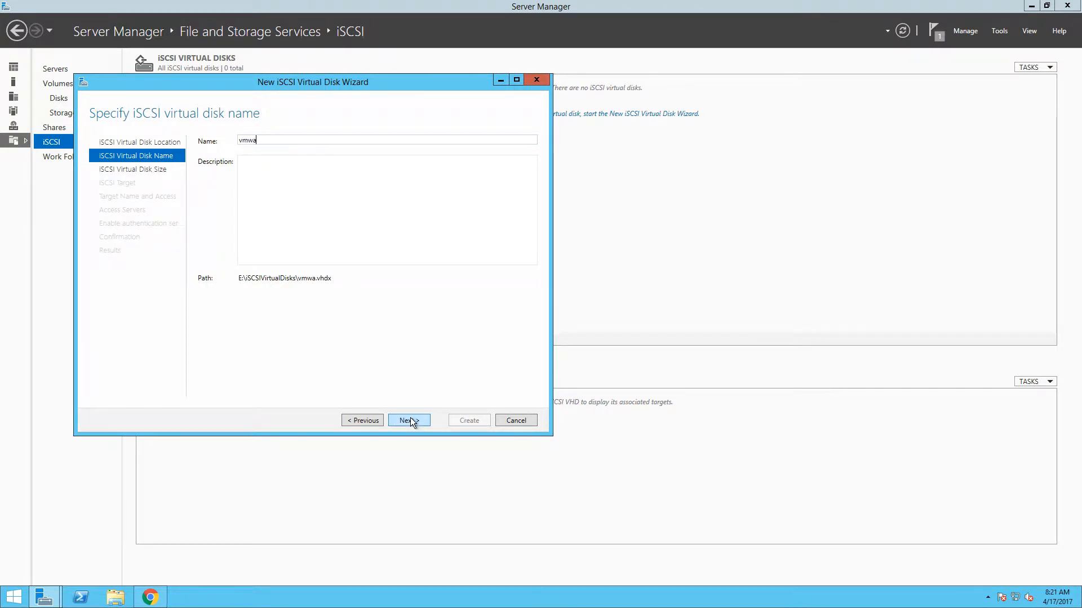
text(re)
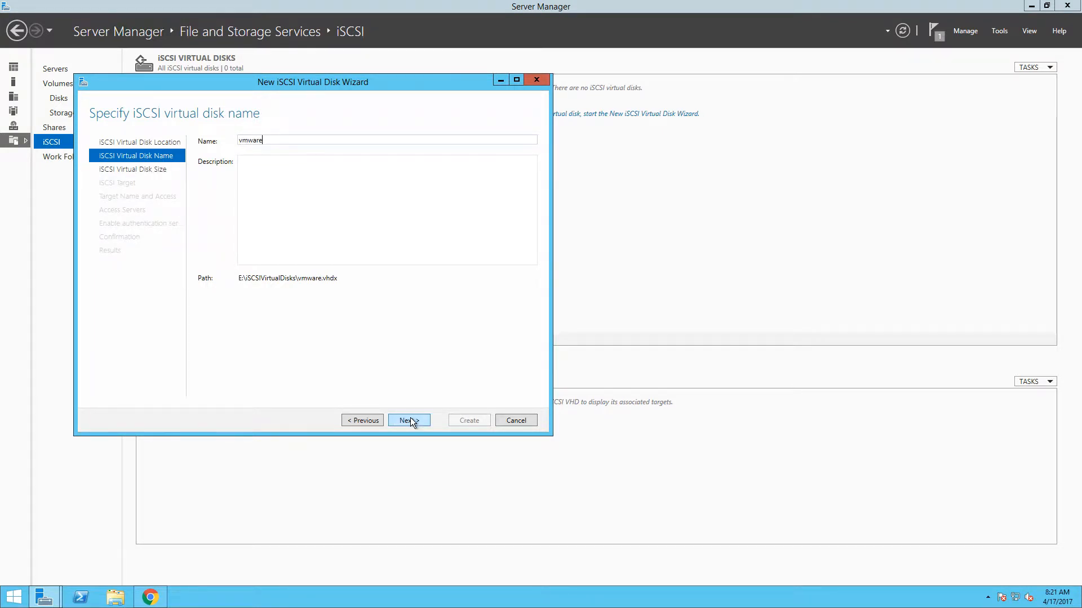
text(_lab)
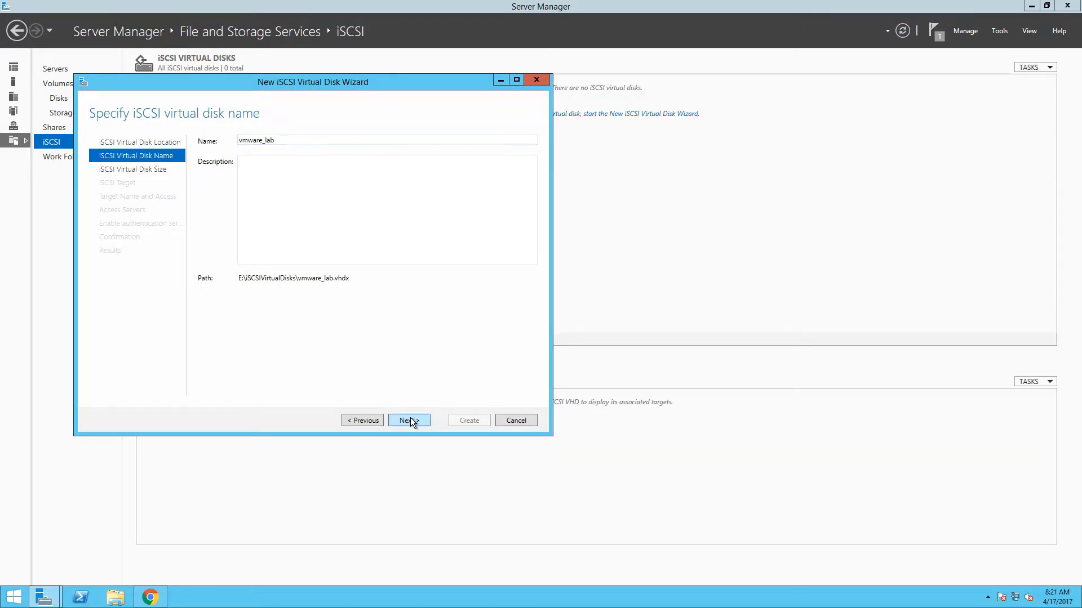
click(408, 420)
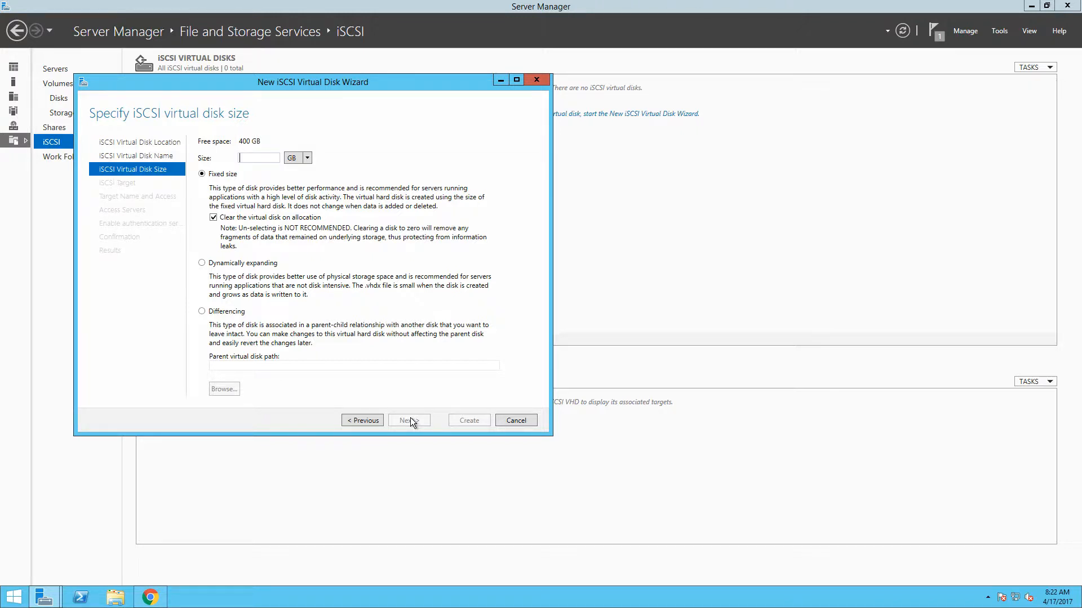
- Set the vmware_lab disk size to 375 GB, fixed size
text(37)
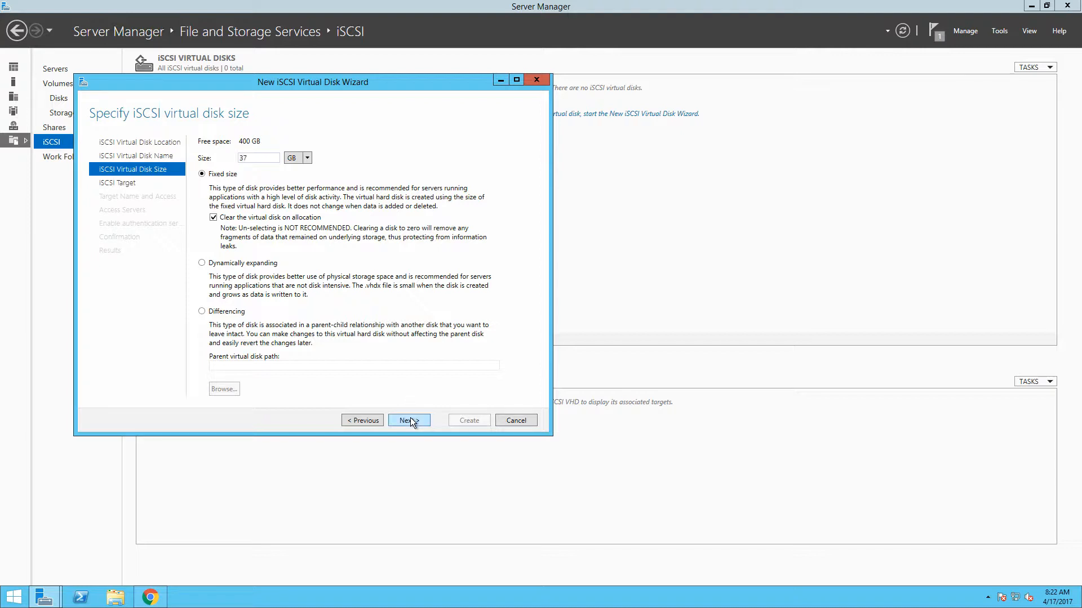
text(5)
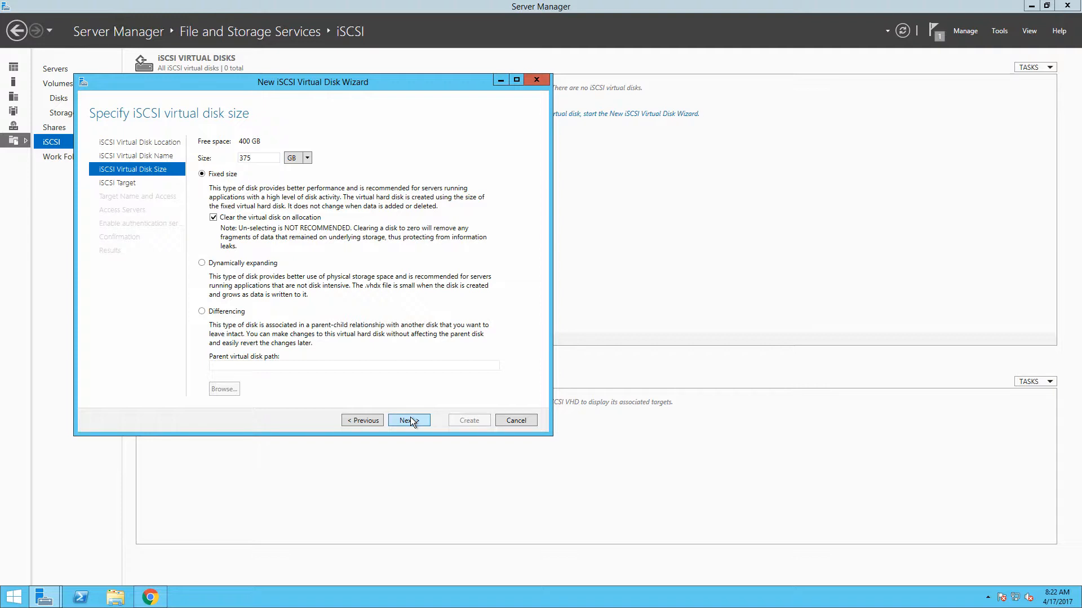
click(408, 420)
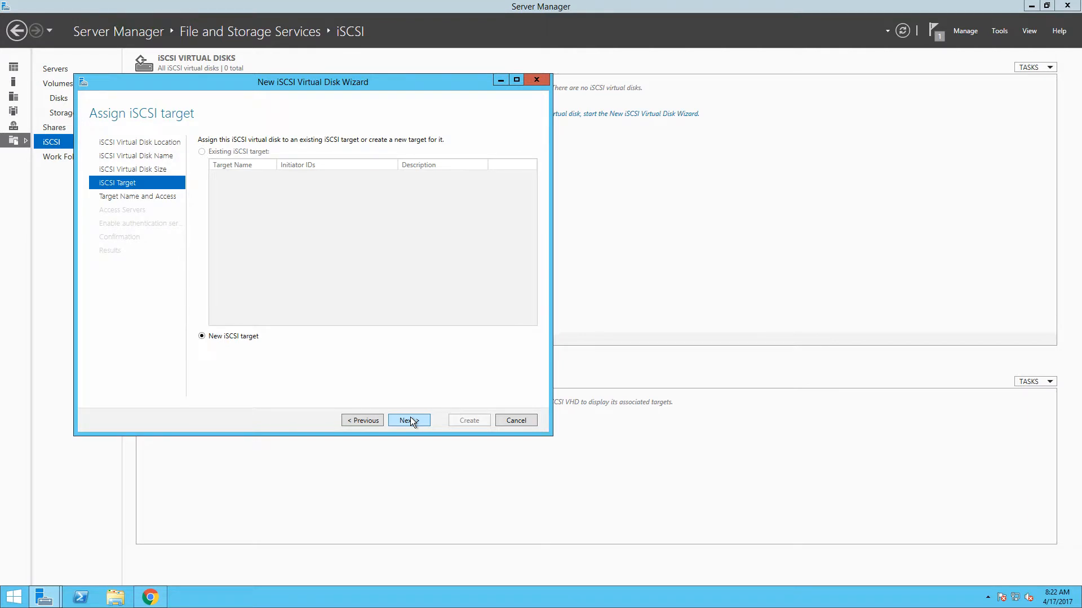
- Keep New iSCSI target selected for assigning the disk
click(408, 420)
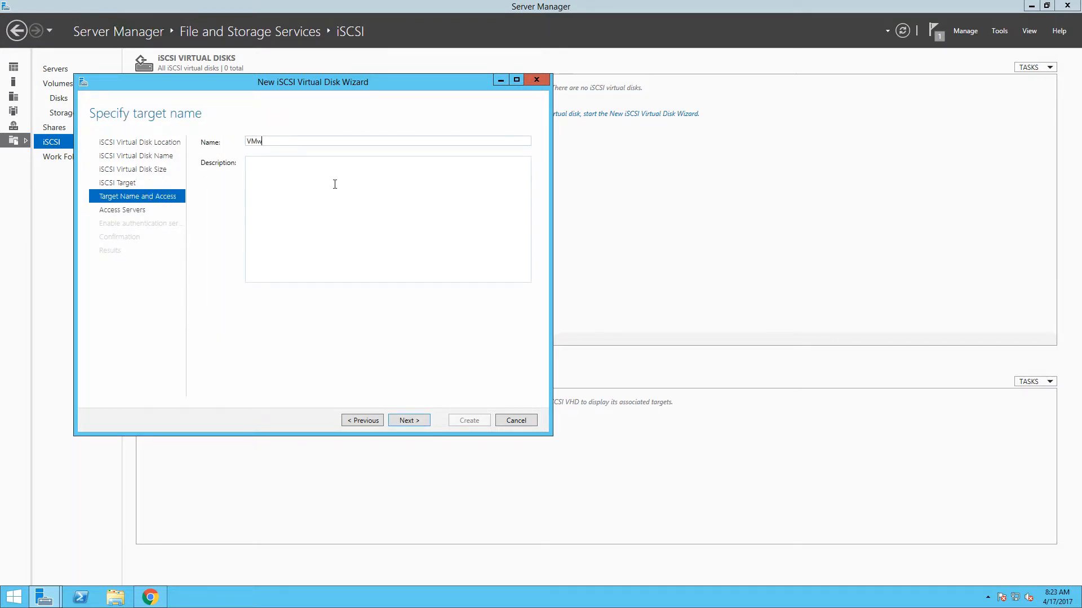
- Name the new iSCSI target VMware-ESXi-Servers
text(are-E)
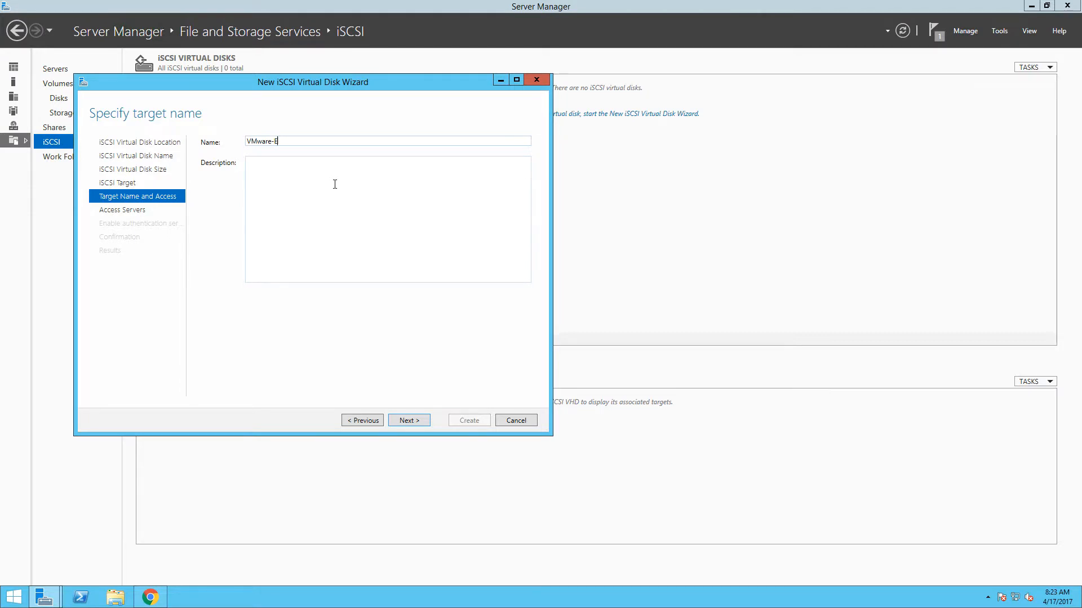
text(SXi-S)
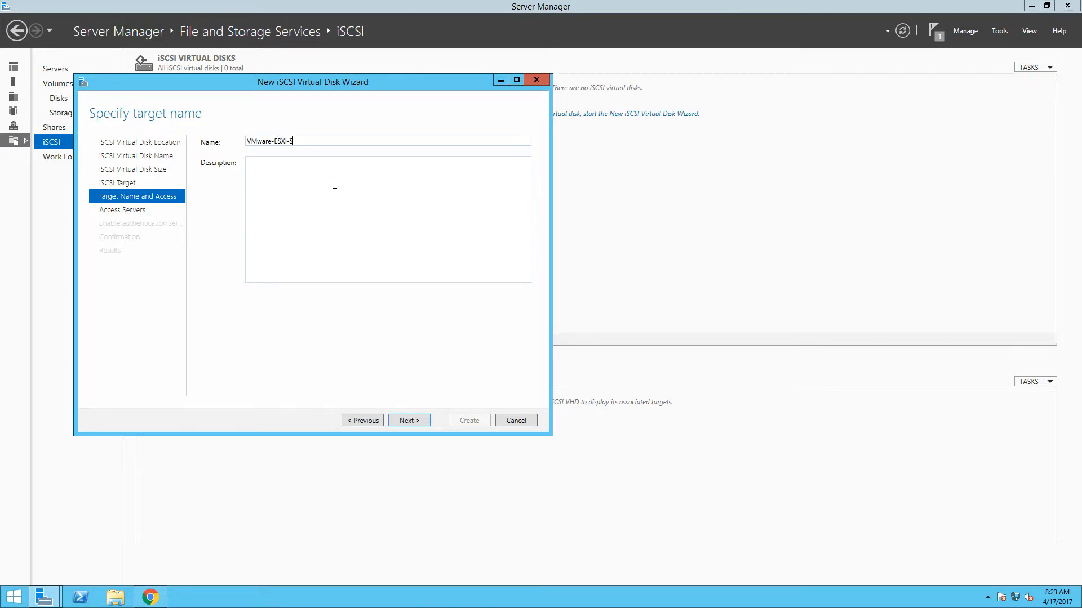
text(ervers)
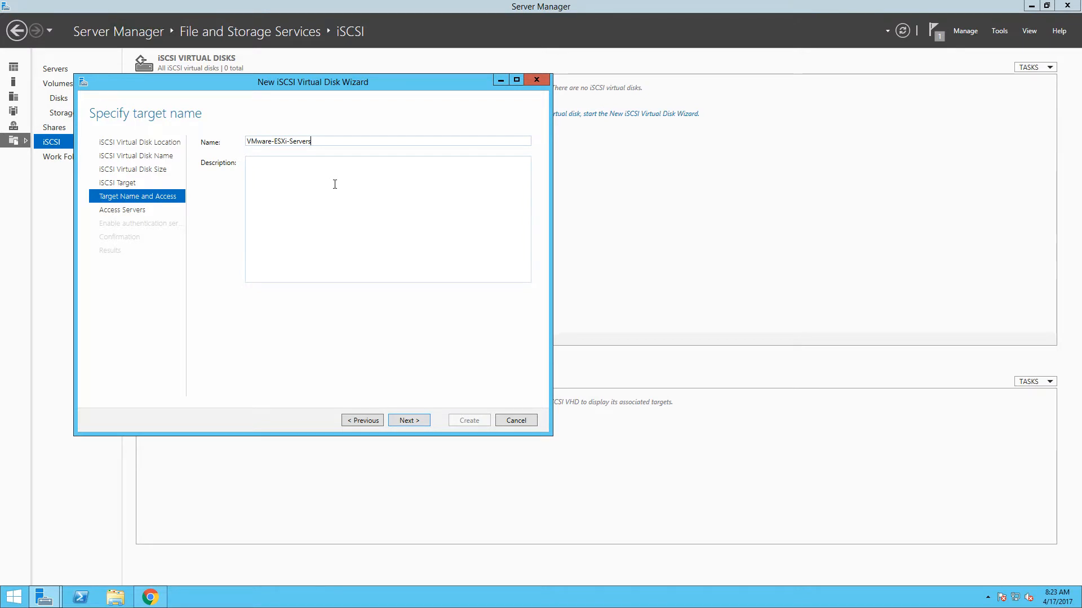
mouse_move(401, 396)
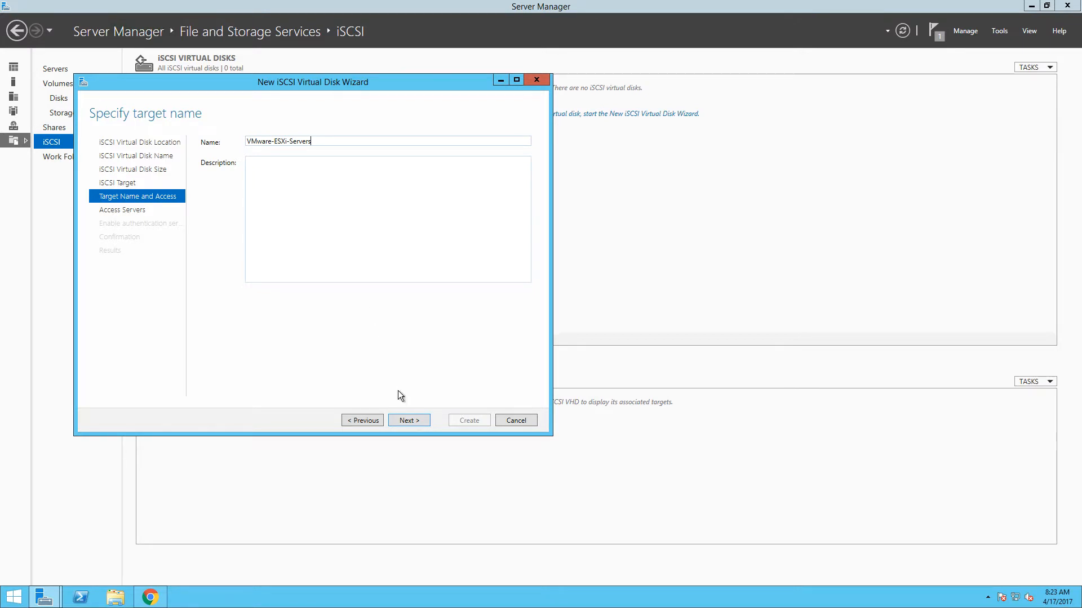
click(408, 420)
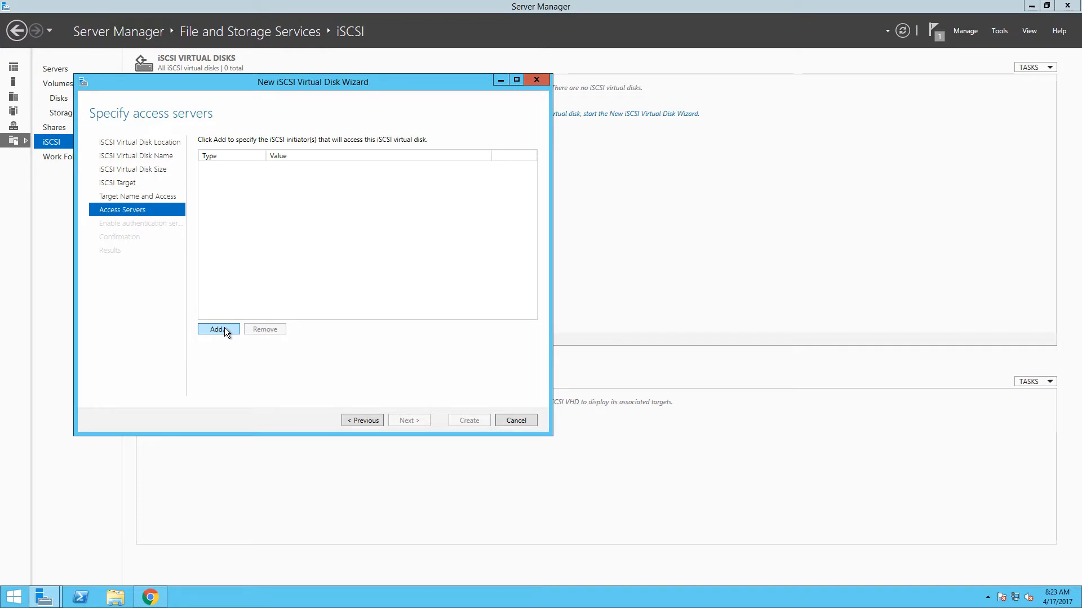
- Add an access server initiator manually entered as IQN 'dummy'
click(218, 329)
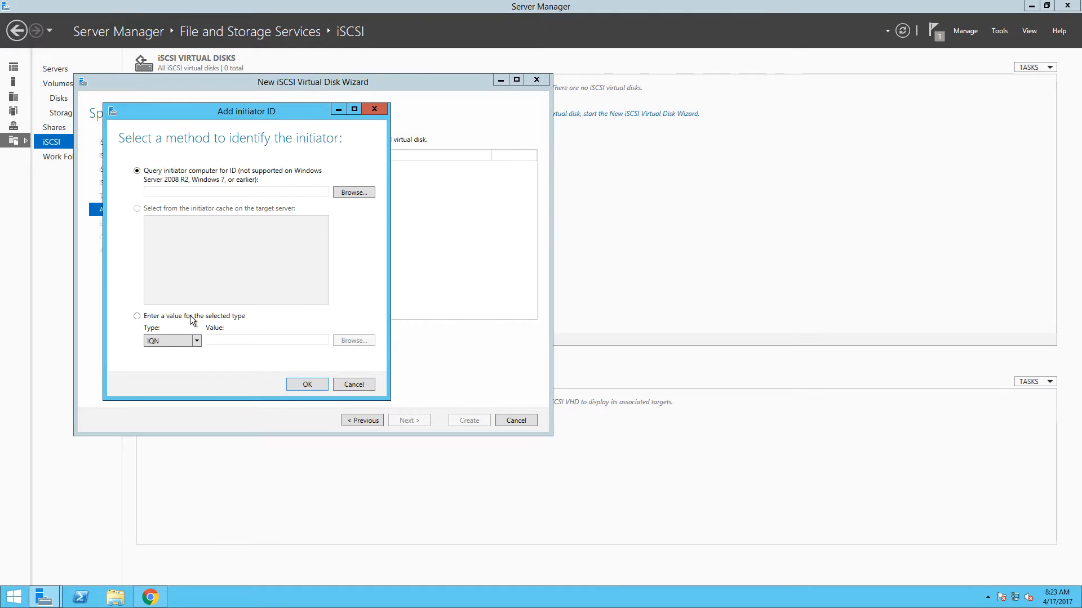
click(137, 316)
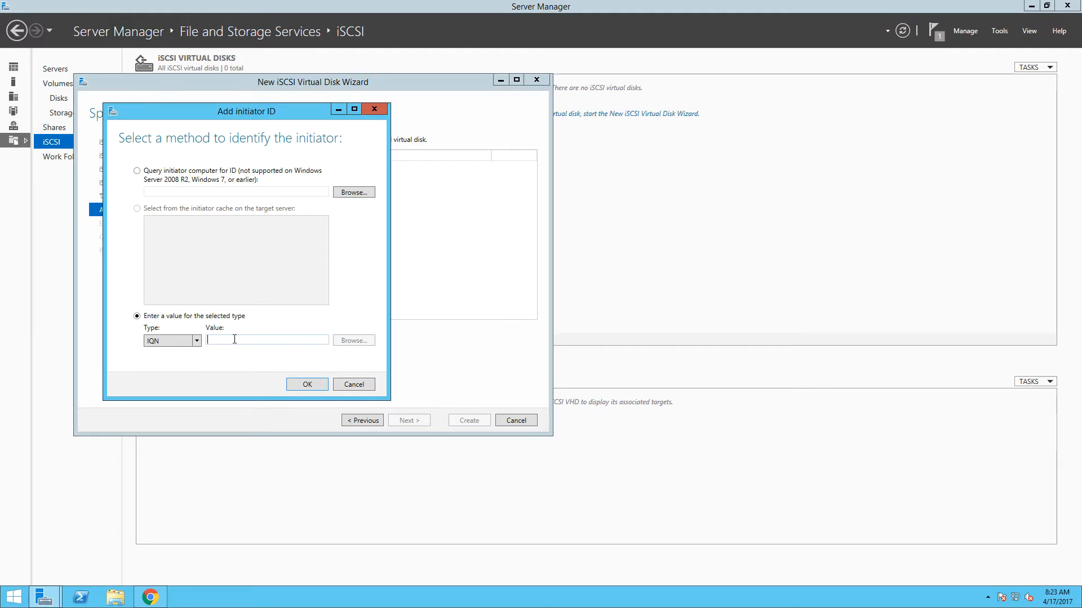
text(dumm)
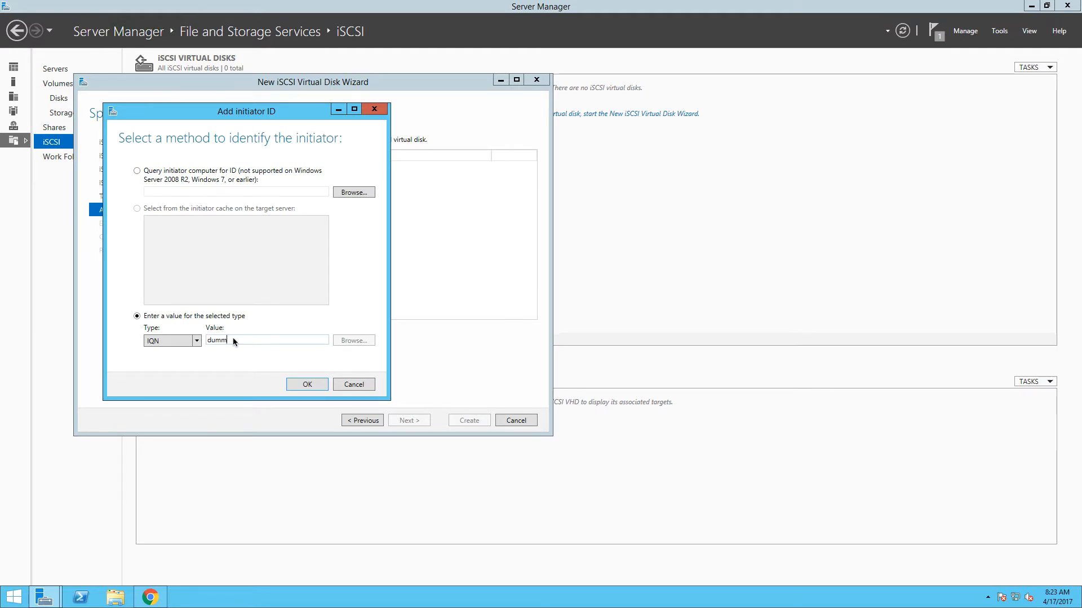
mouse_move(306, 385)
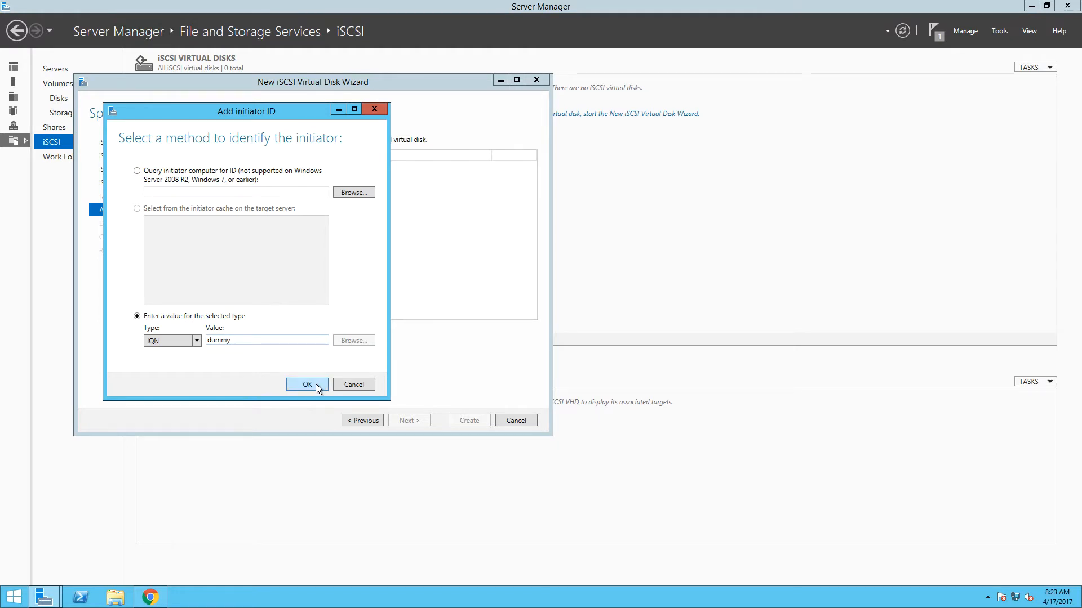
click(307, 384)
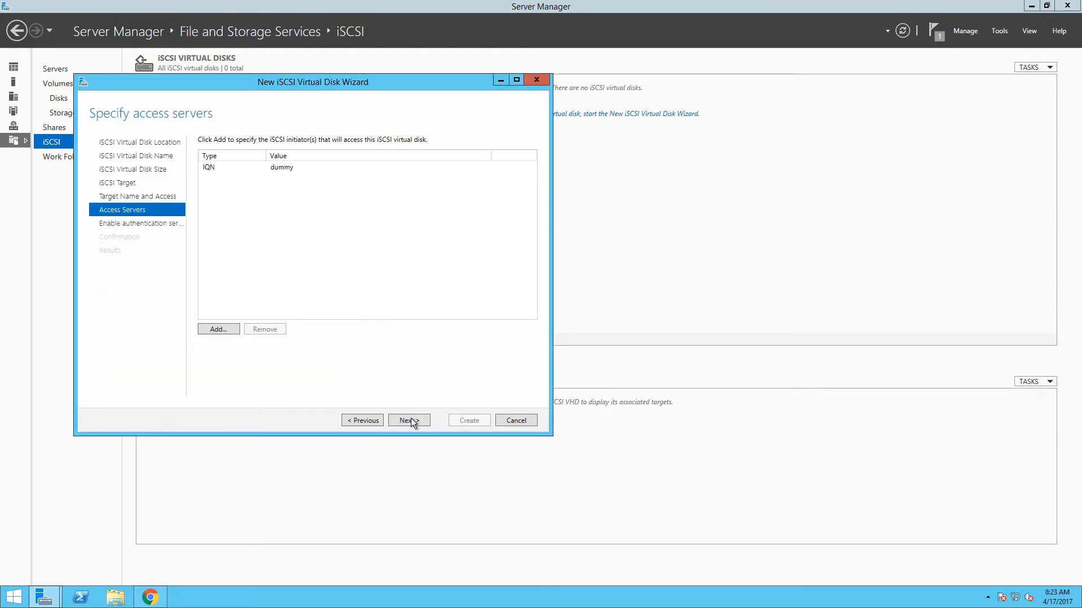
- Accept the access servers list and advance to the Enable Authentication page
click(408, 420)
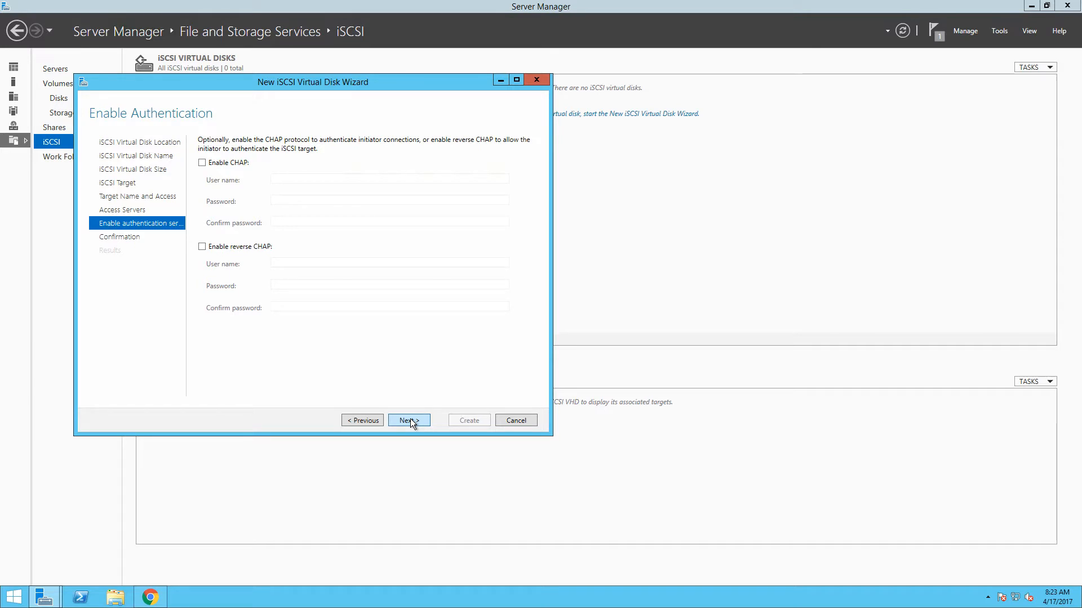
- Skip CHAP authentication, create the vmware_lab disk and vmware-esxi-servers target, then close the wizard
click(408, 420)
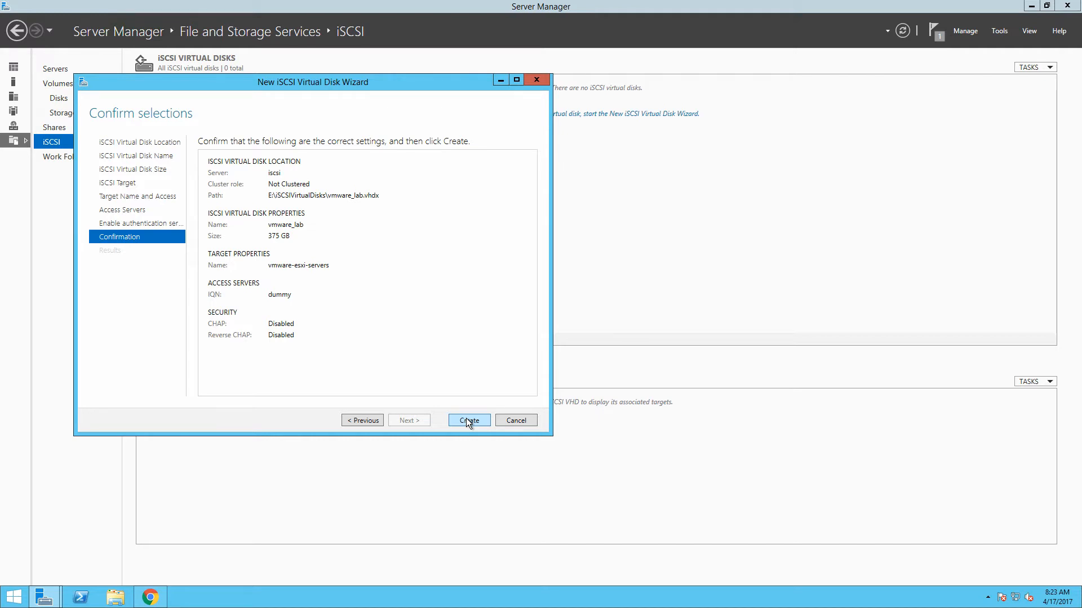
click(468, 420)
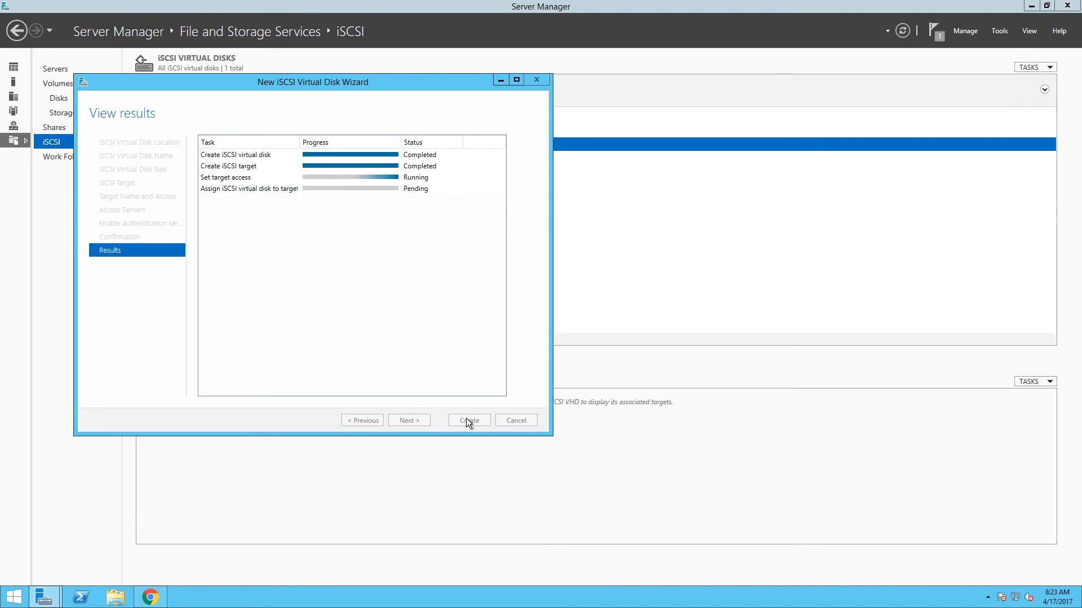
click(470, 420)
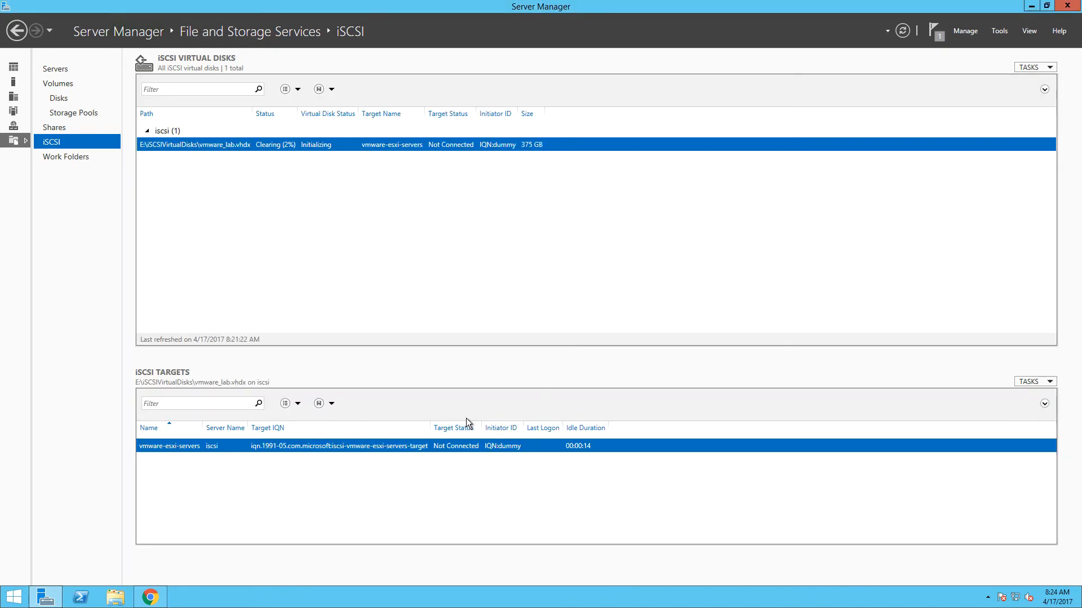